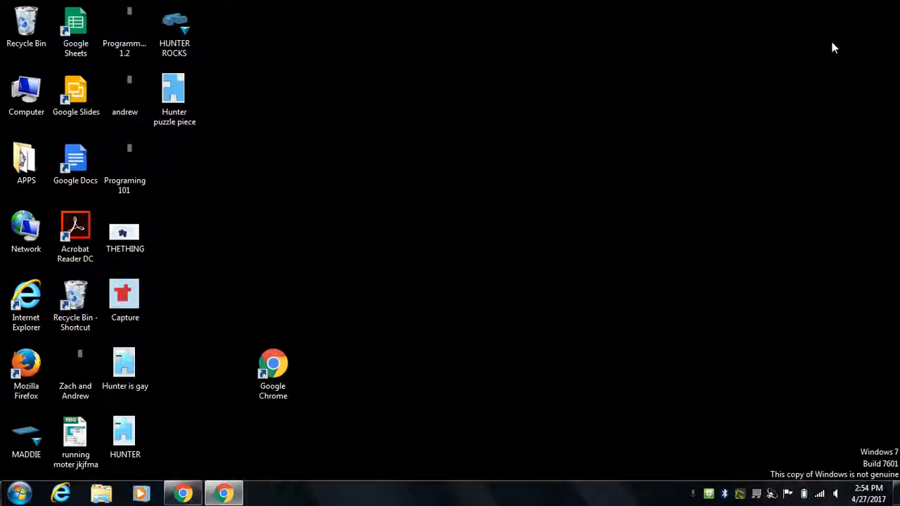
mouse_move(492, 464)
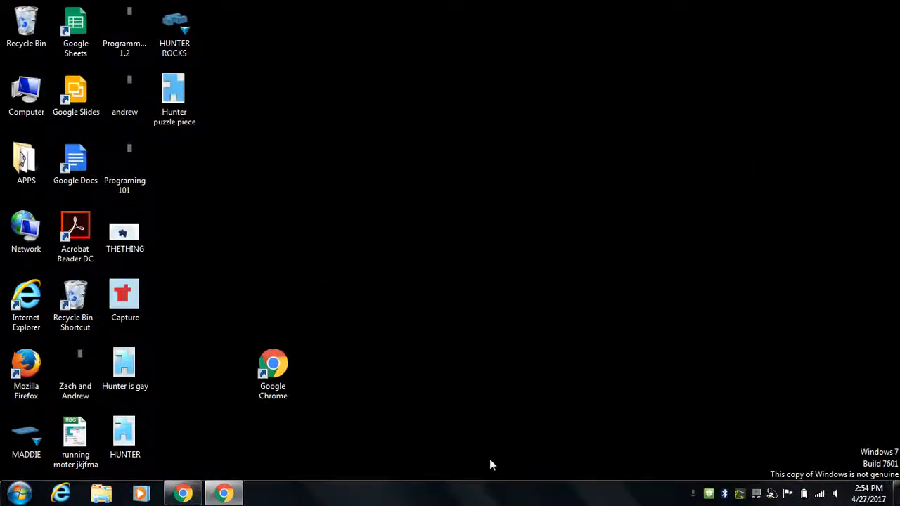
mouse_move(404, 343)
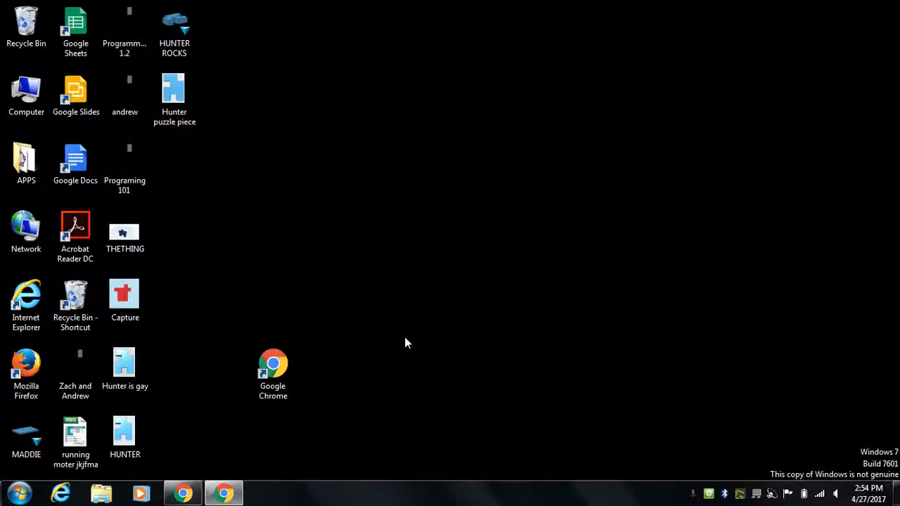
mouse_move(373, 260)
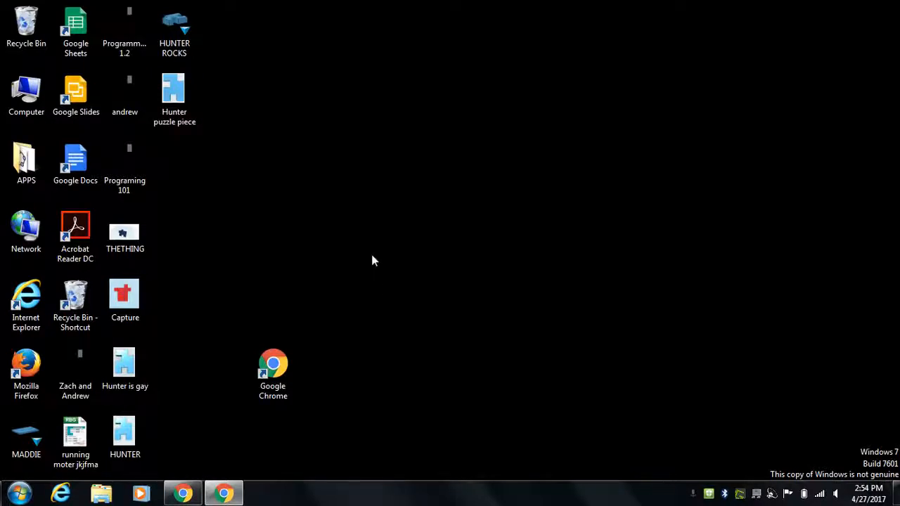
mouse_move(325, 218)
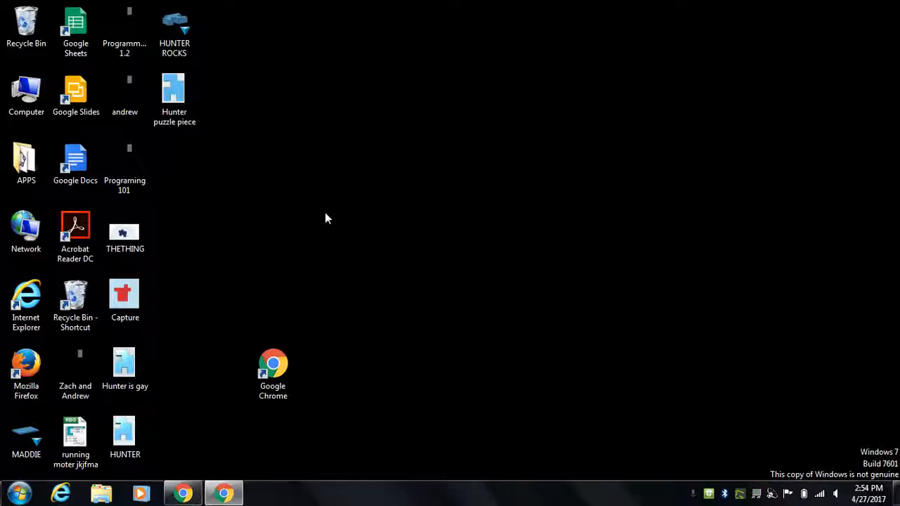
mouse_move(307, 205)
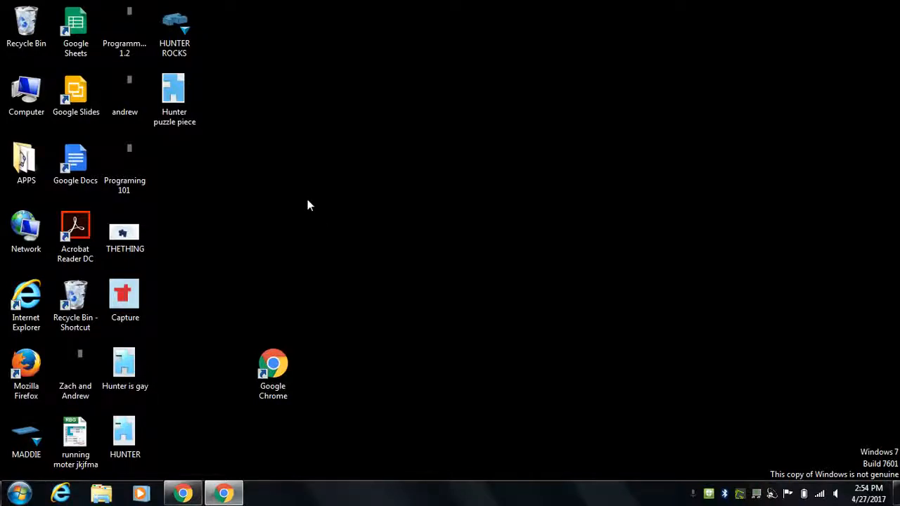
Step: Open the APPS folder and launch the 123D Design for Education shortcut
left_click(26, 163)
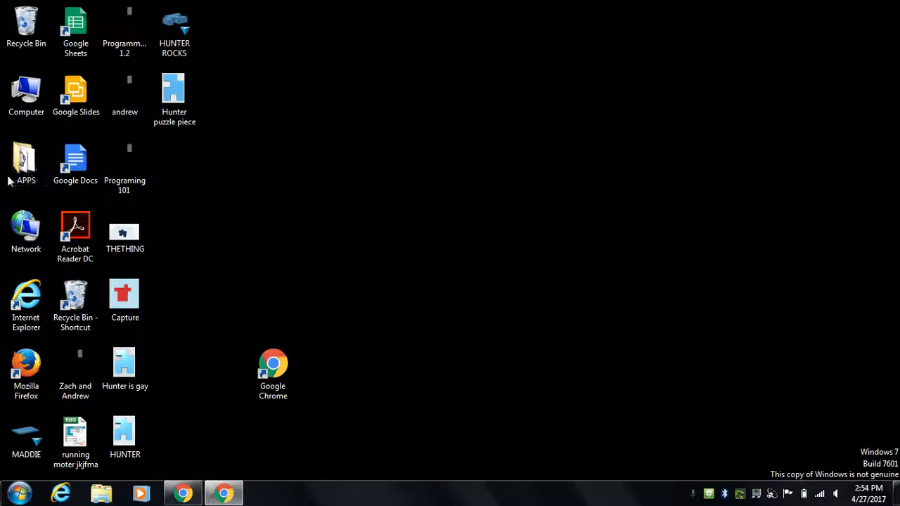
left_click(26, 161)
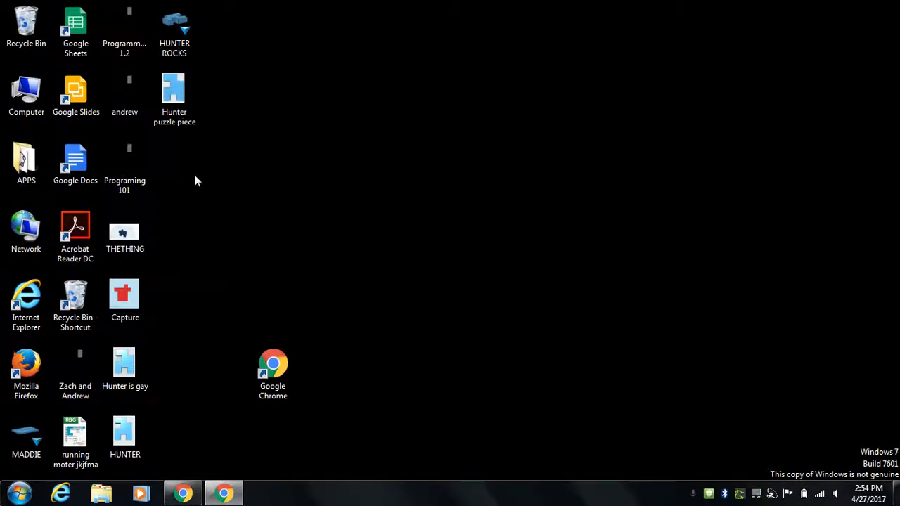
double_click(26, 162)
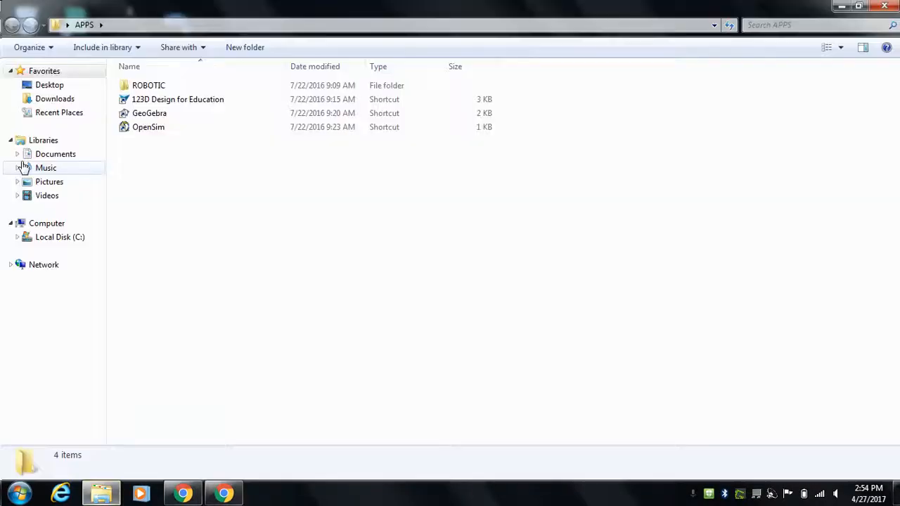
left_click(177, 99)
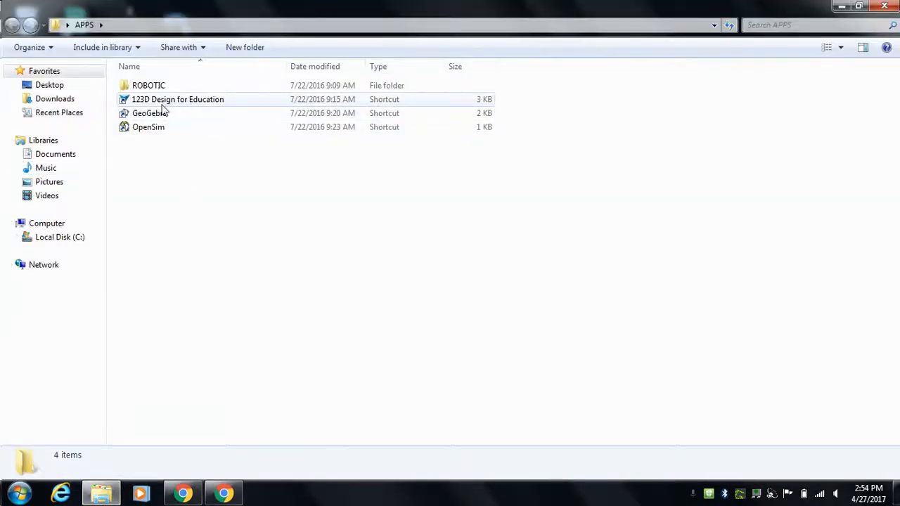
left_click(177, 99)
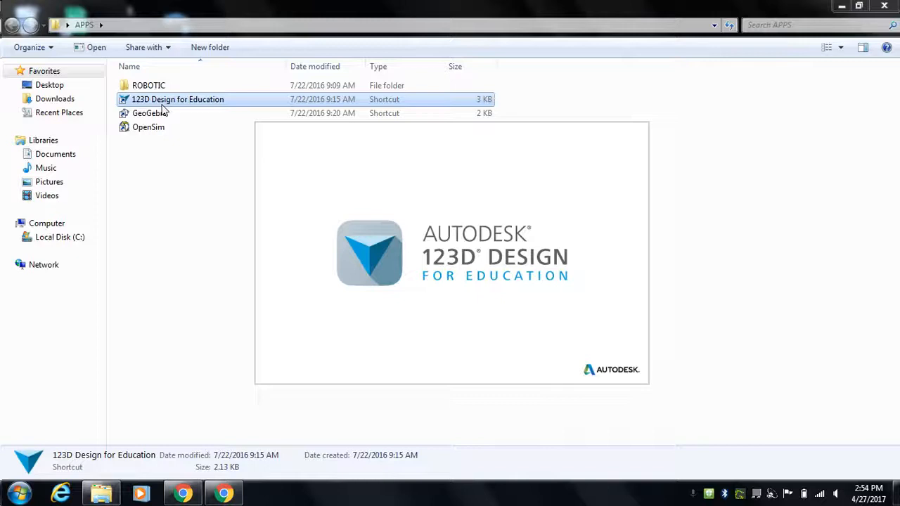
double_click(177, 99)
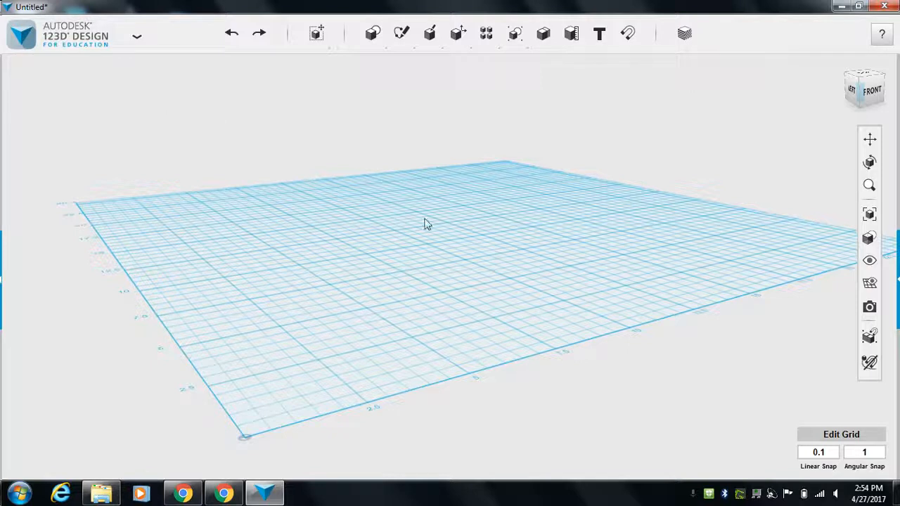
mouse_move(736, 360)
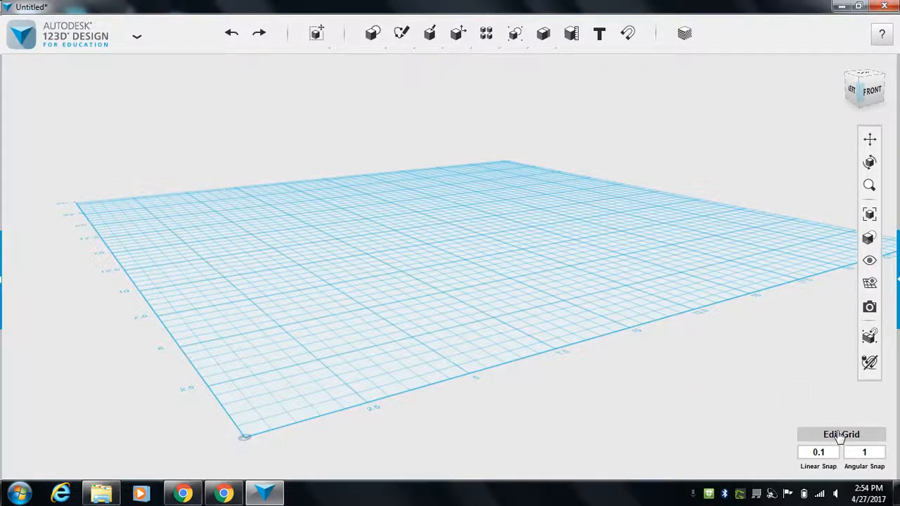
Step: Apply the Dremel Idea Builder grid preset (23 by 15 cm), keeping units in centimetres
left_click(840, 433)
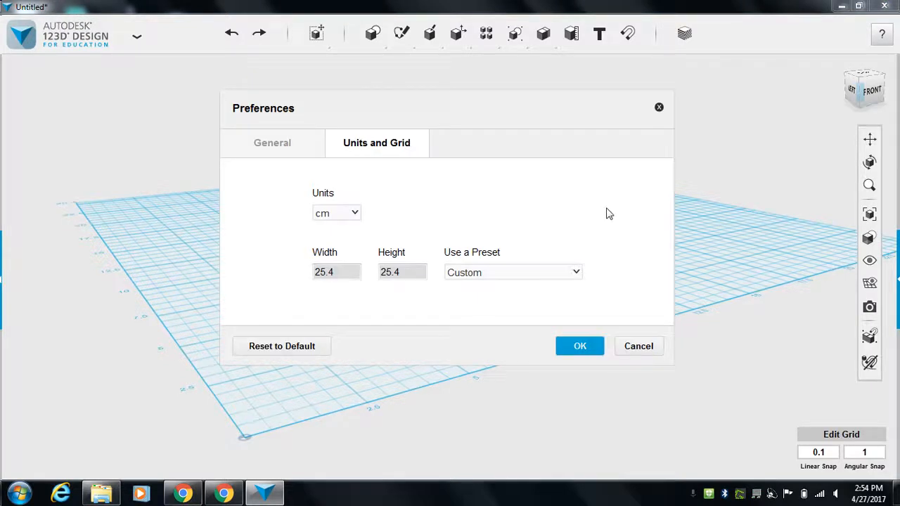
mouse_move(794, 387)
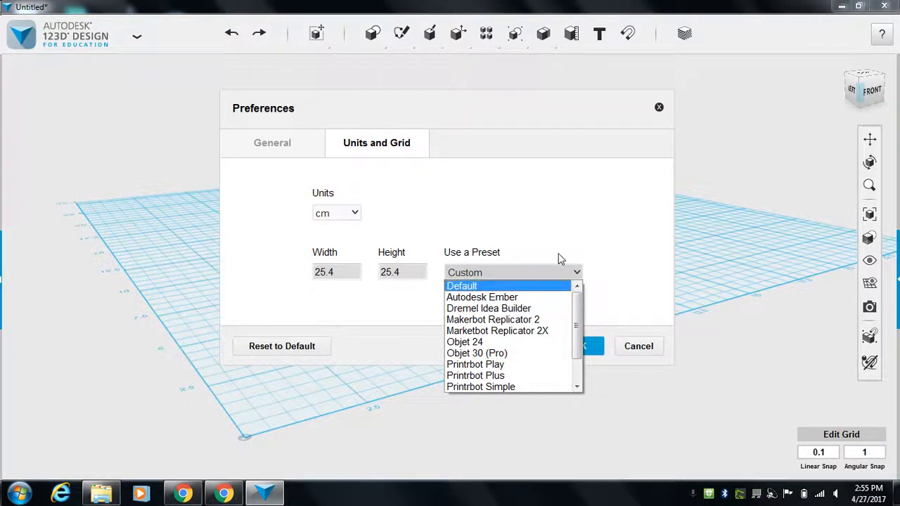
left_click(488, 308)
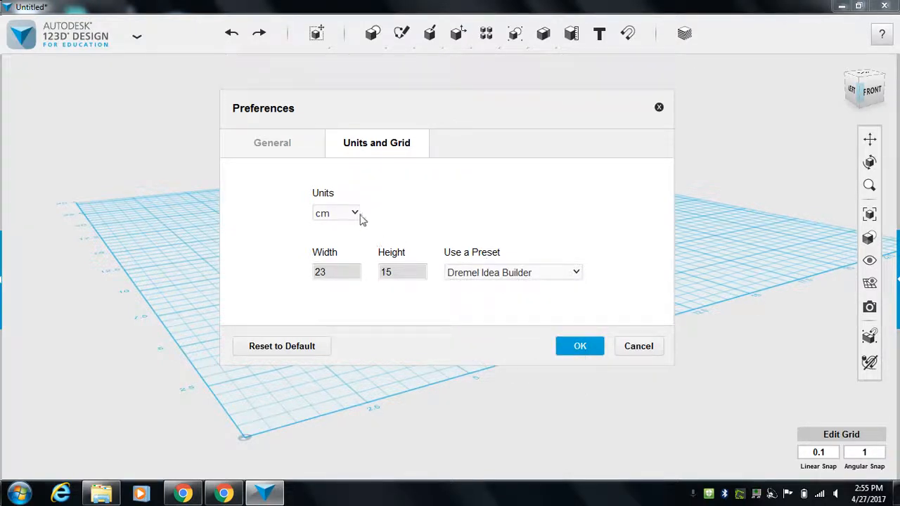
left_click(336, 213)
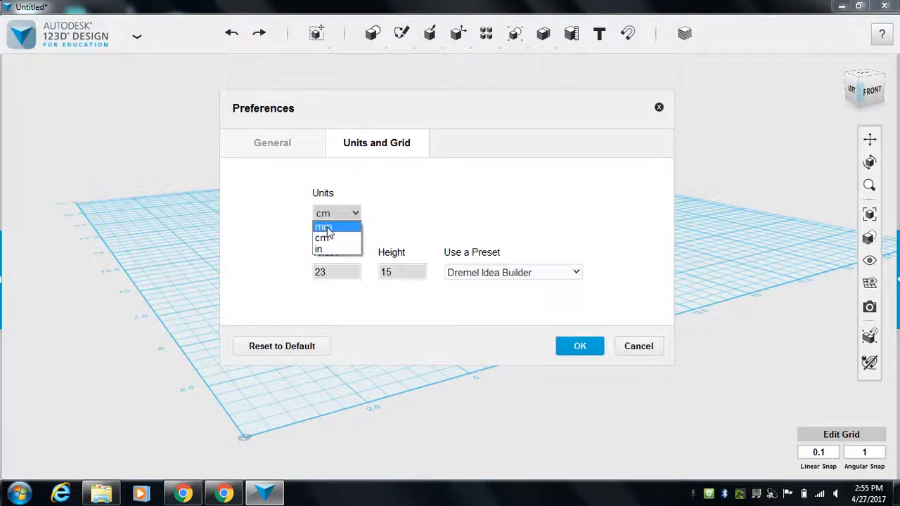
mouse_move(327, 239)
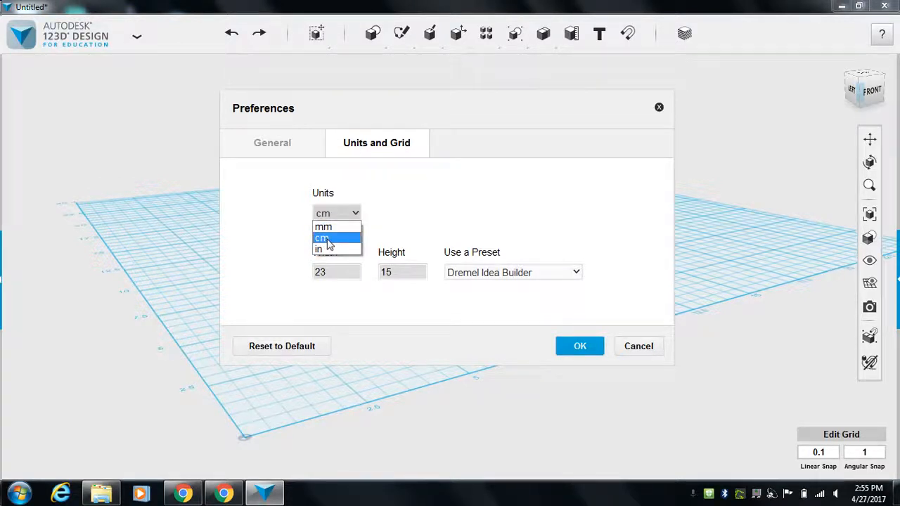
mouse_move(335, 227)
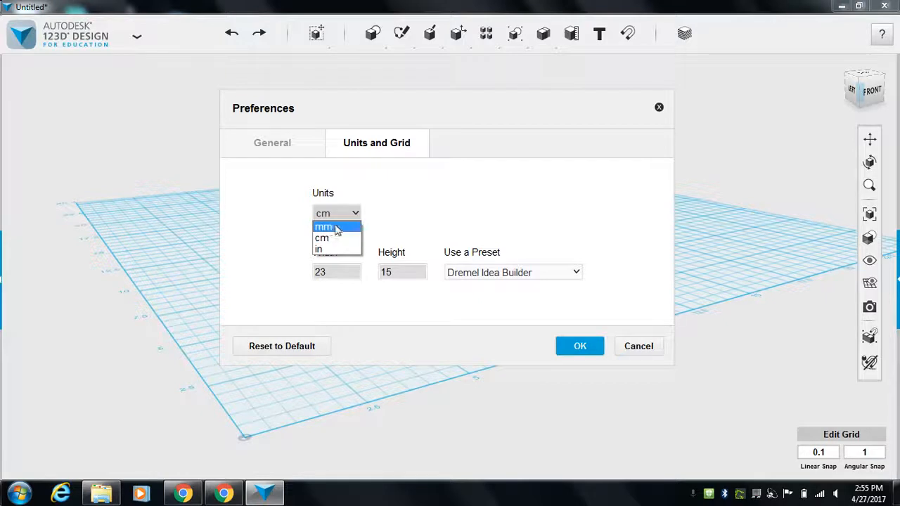
mouse_move(326, 239)
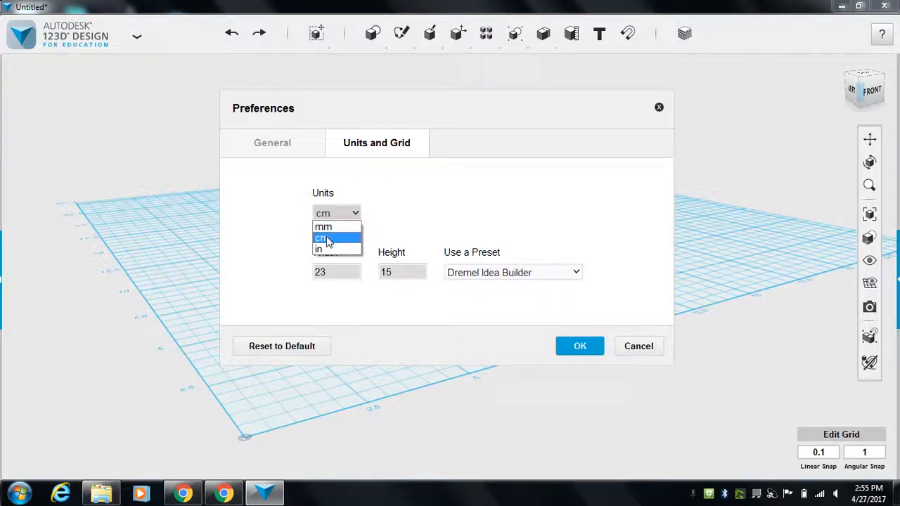
left_click(322, 237)
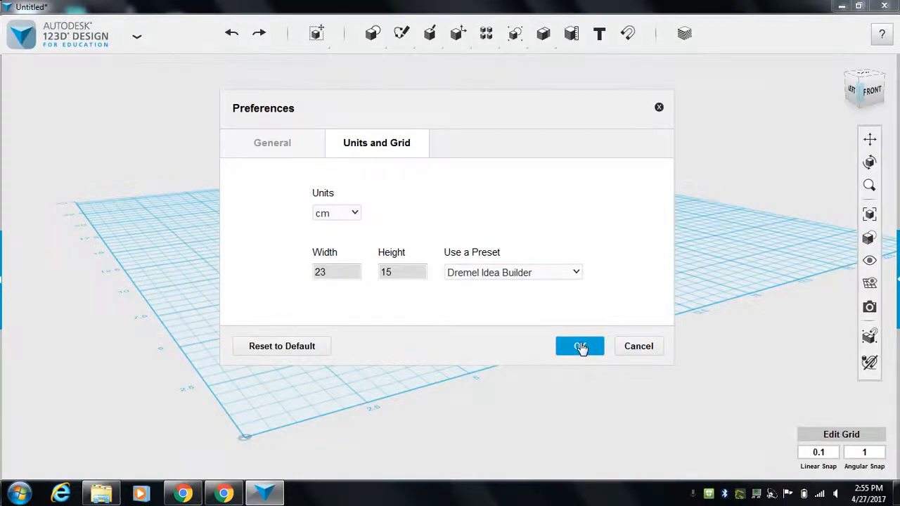
left_click(579, 346)
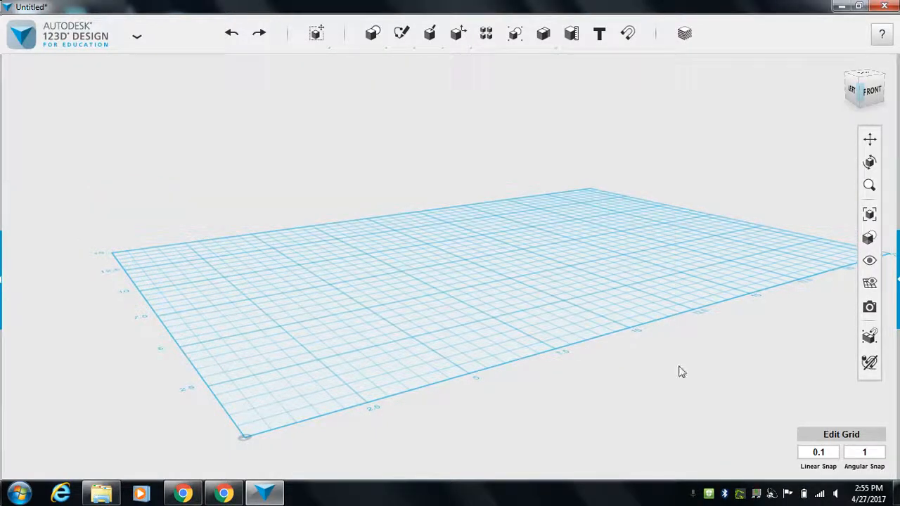
mouse_move(560, 230)
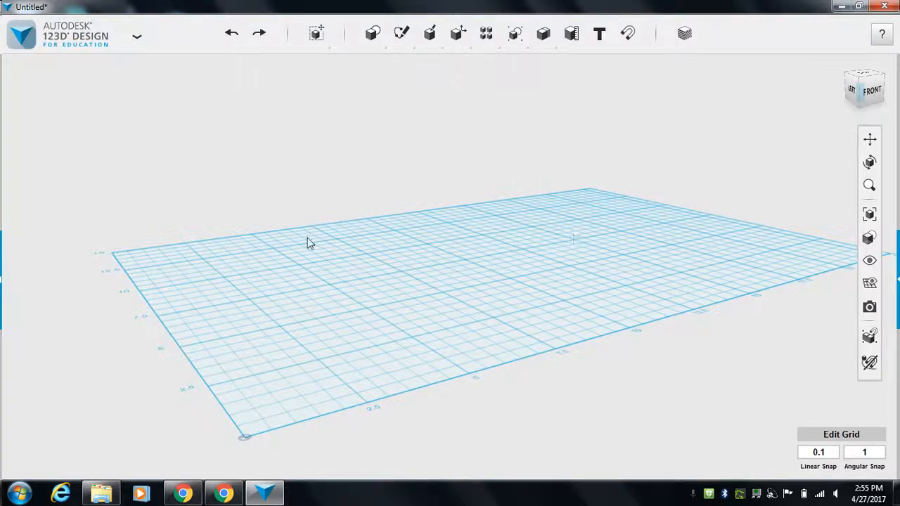
mouse_move(83, 159)
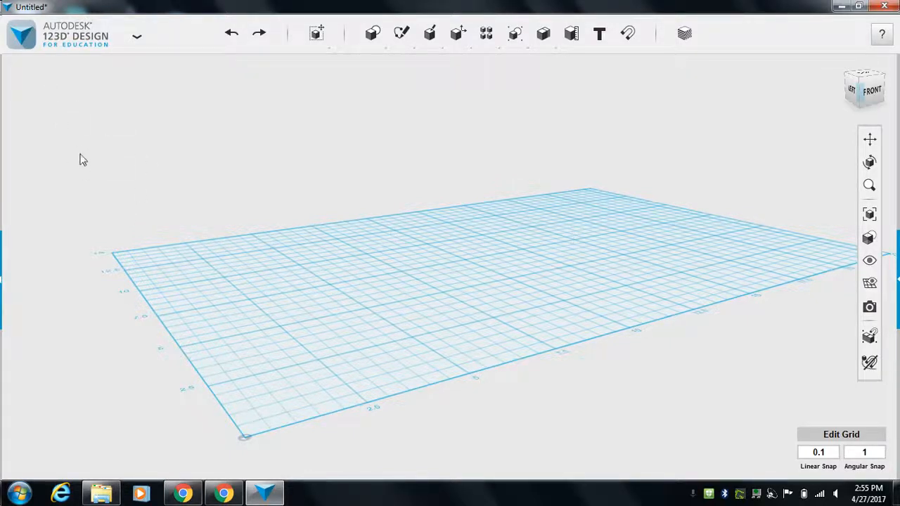
left_click(818, 452)
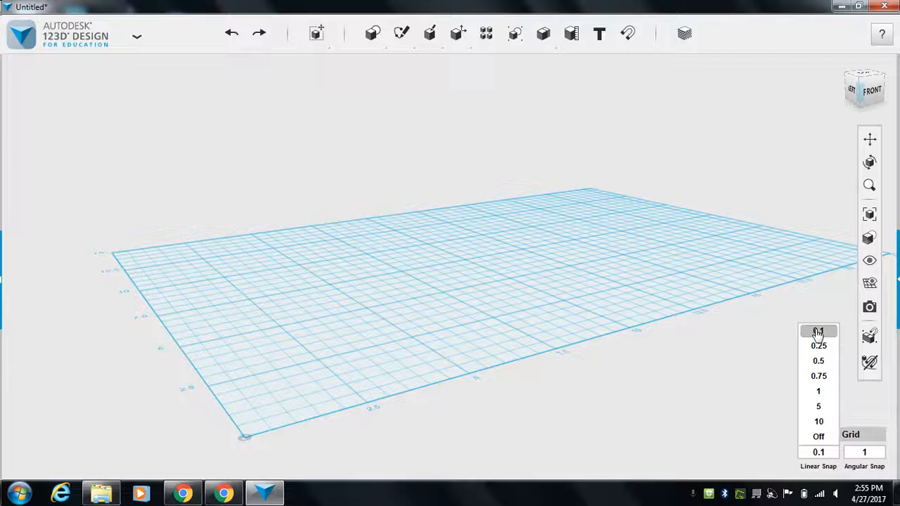
left_click(864, 452)
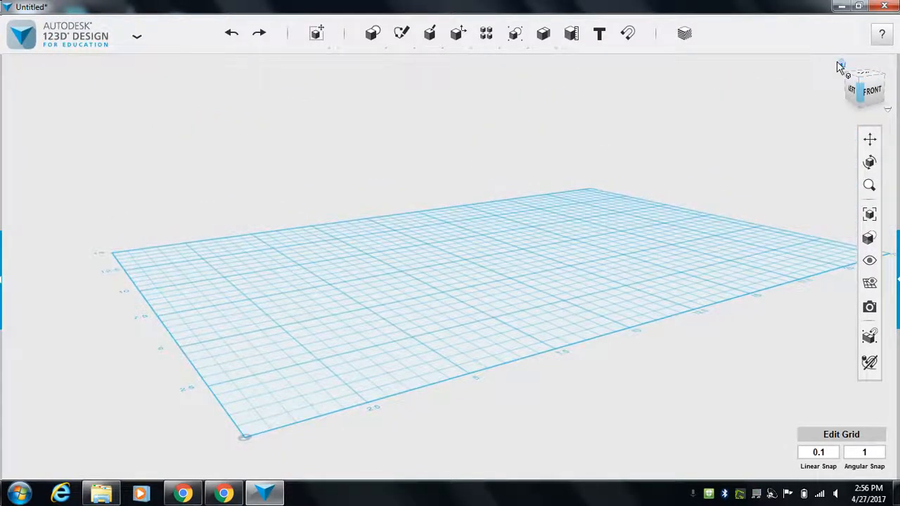
mouse_move(770, 108)
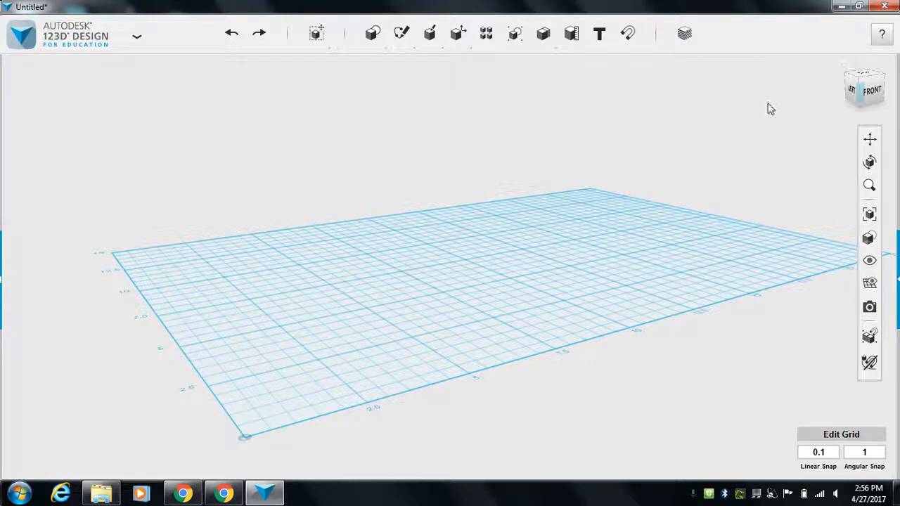
mouse_move(870, 147)
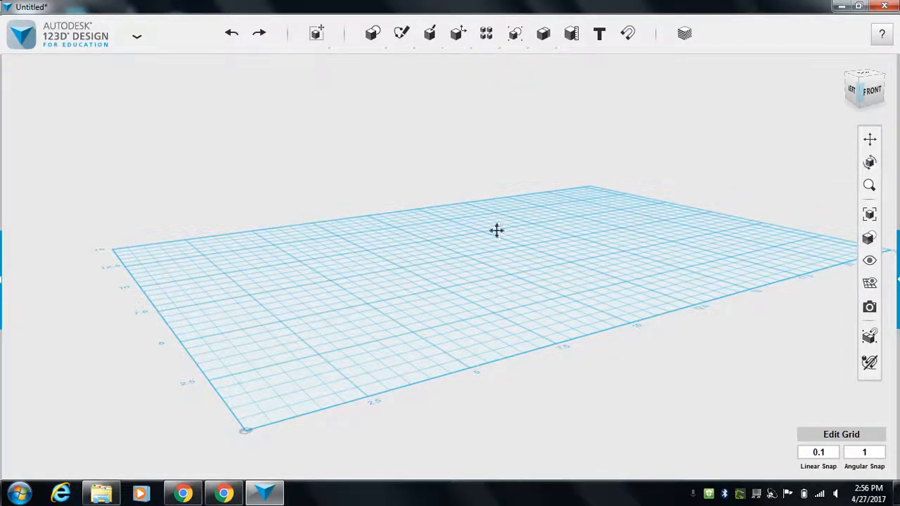
mouse_move(870, 184)
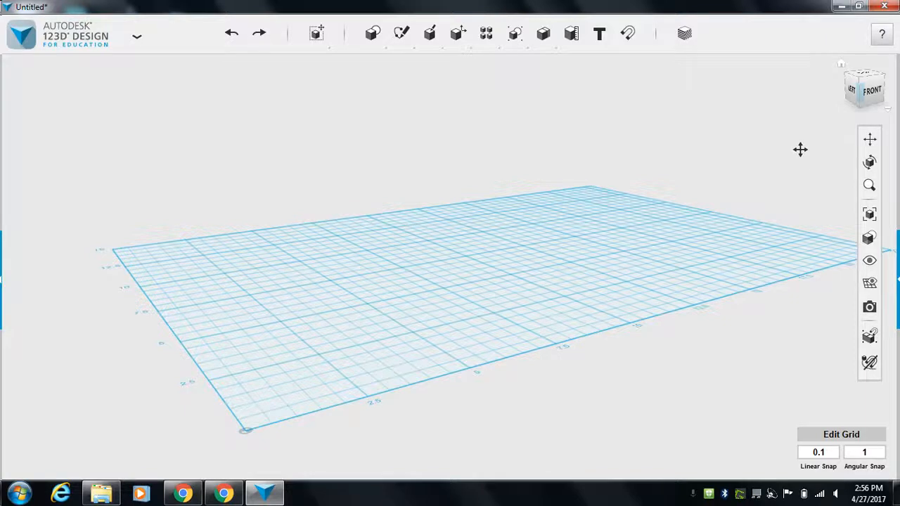
mouse_move(869, 306)
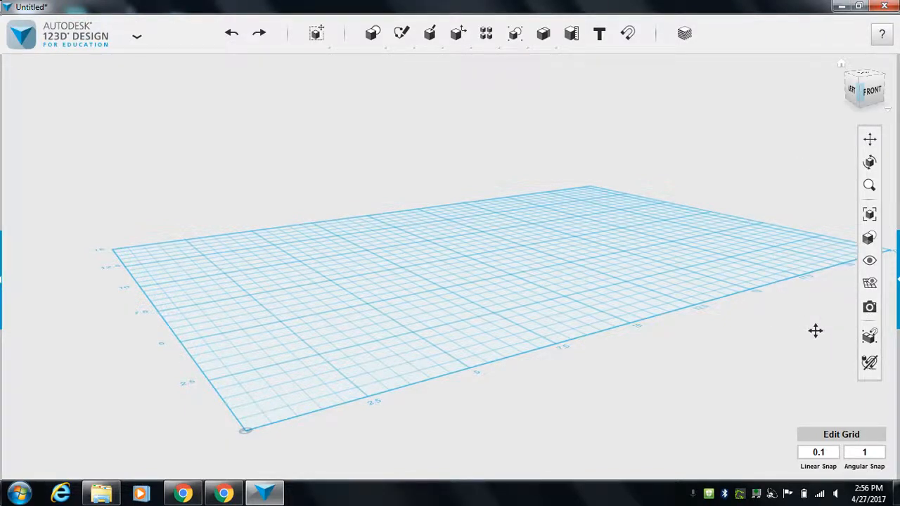
mouse_move(365, 106)
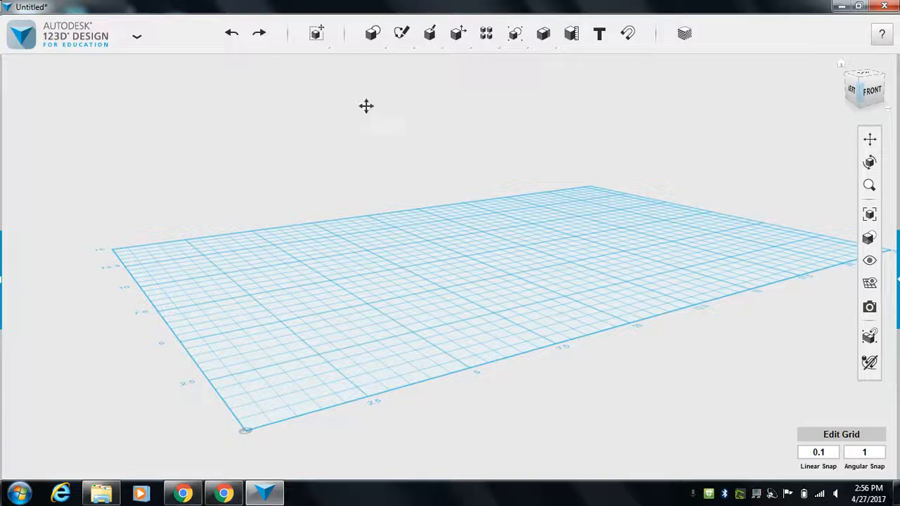
mouse_move(627, 33)
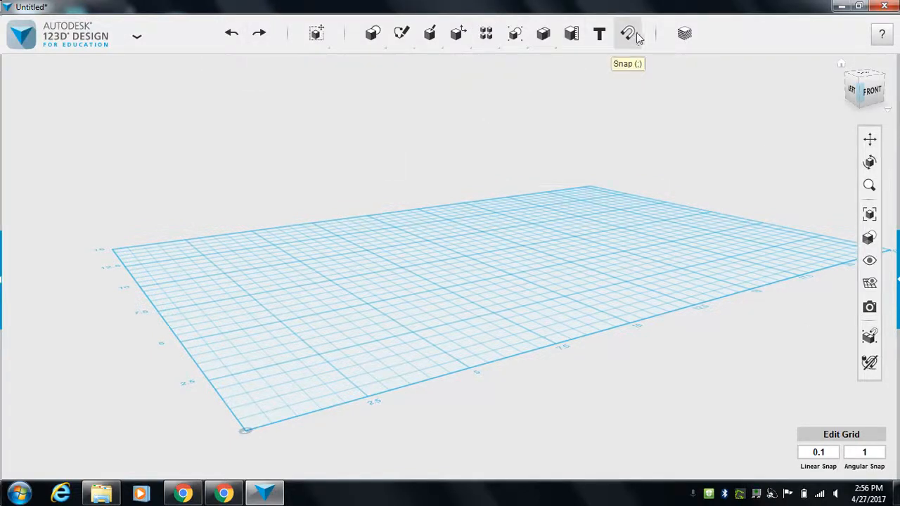
mouse_move(231, 33)
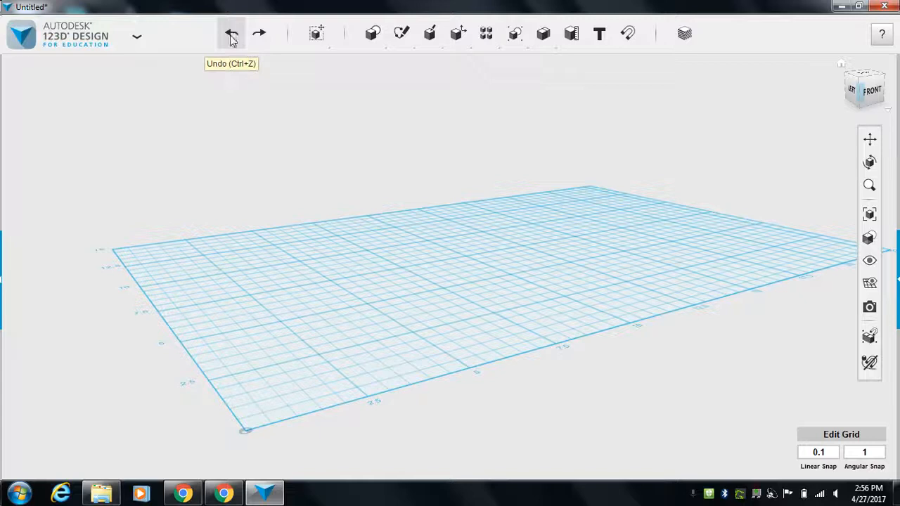
left_click(315, 33)
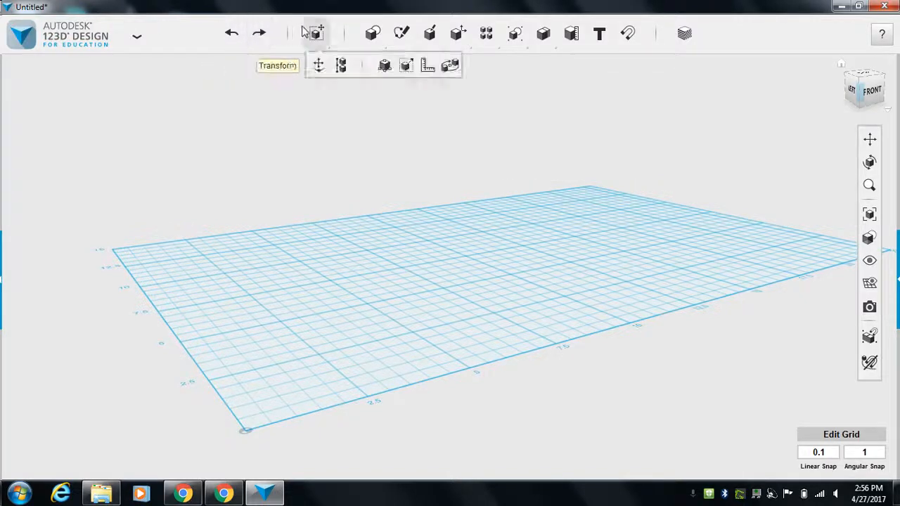
mouse_move(317, 64)
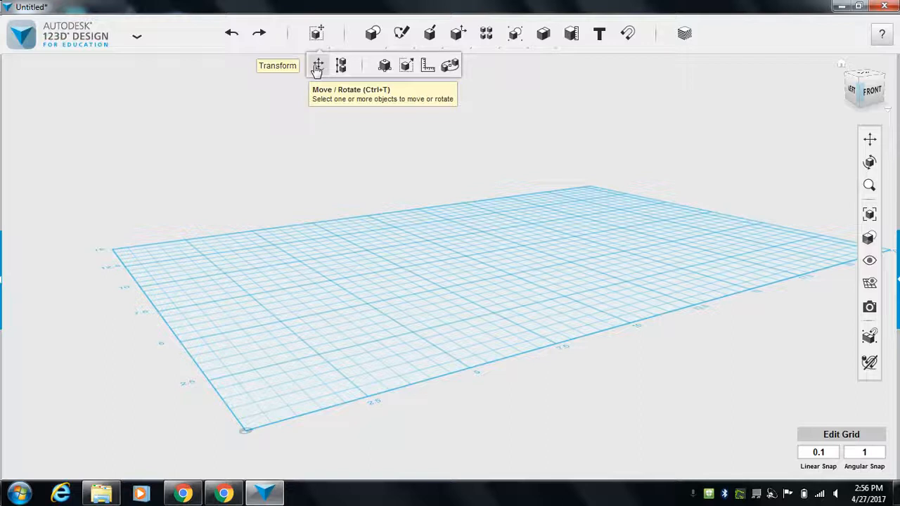
mouse_move(340, 66)
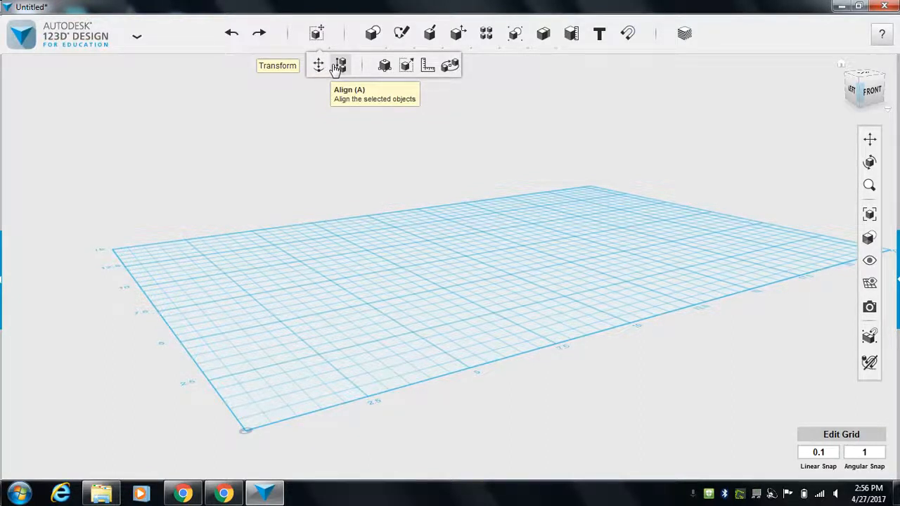
mouse_move(382, 65)
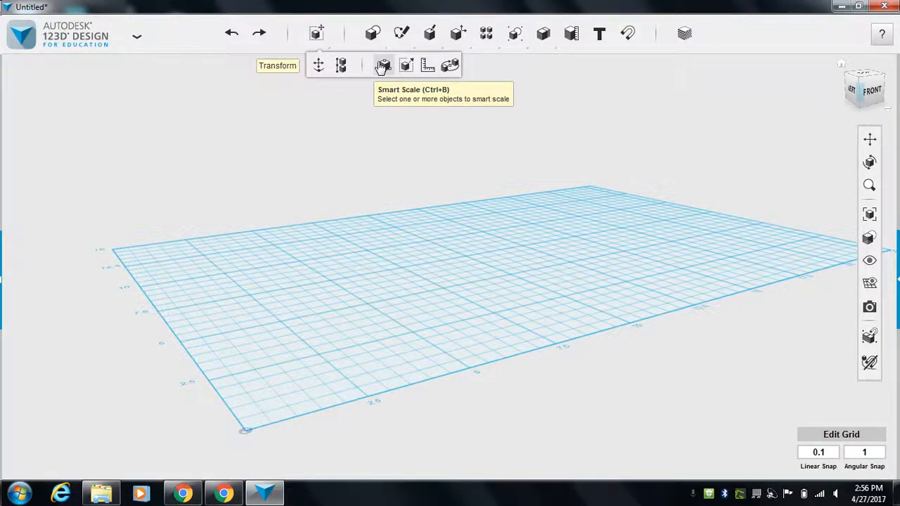
mouse_move(404, 65)
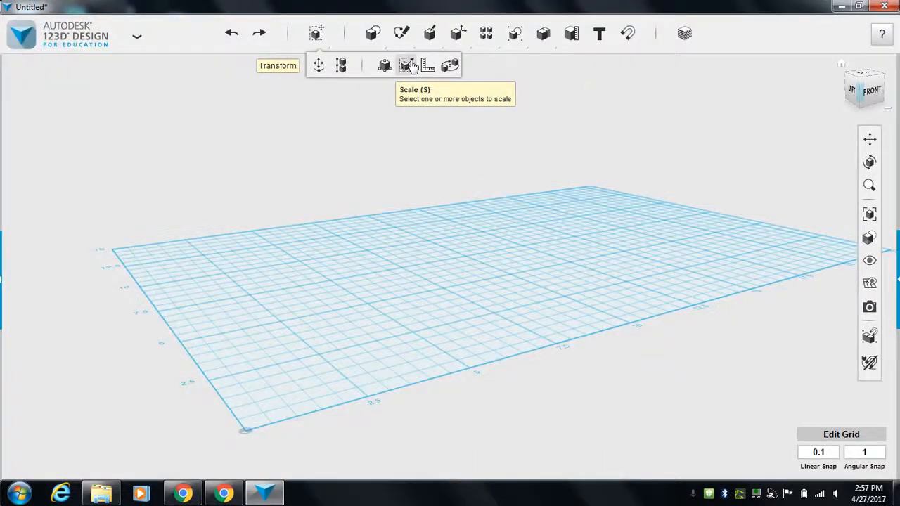
mouse_move(429, 65)
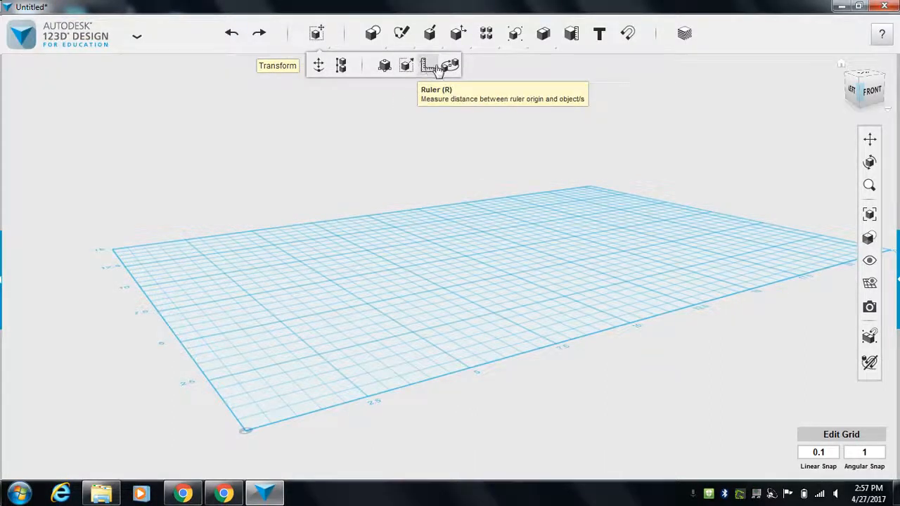
mouse_move(428, 155)
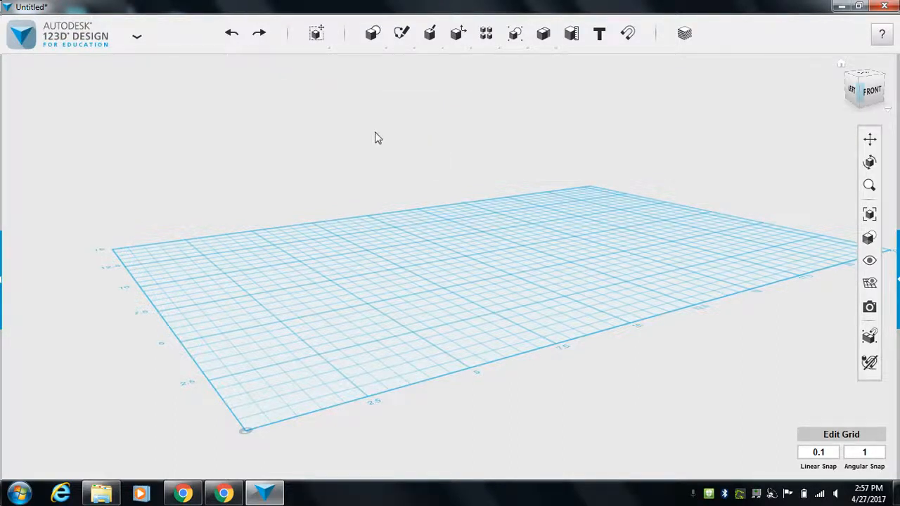
Step: Review the Modify tools (Tweak, Split Face, Fillet, Chamfer), then show the Primitives shapes
left_click(372, 33)
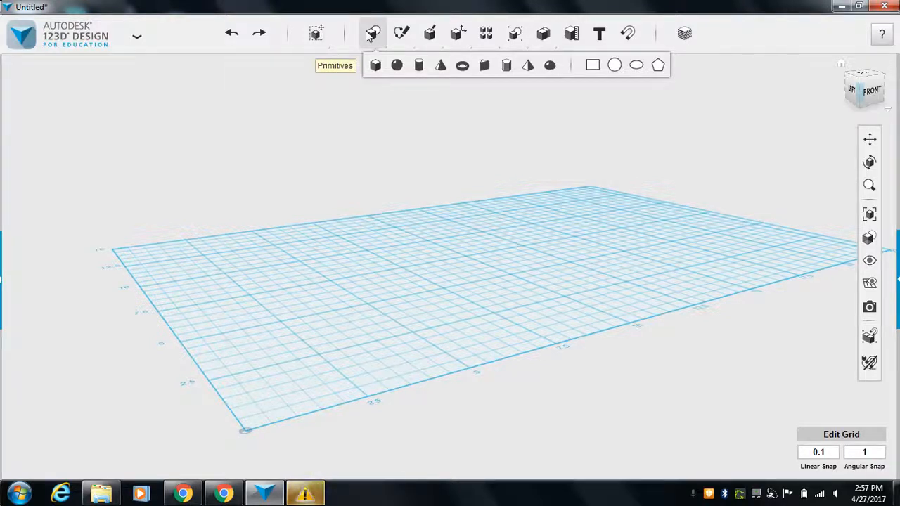
left_click(400, 33)
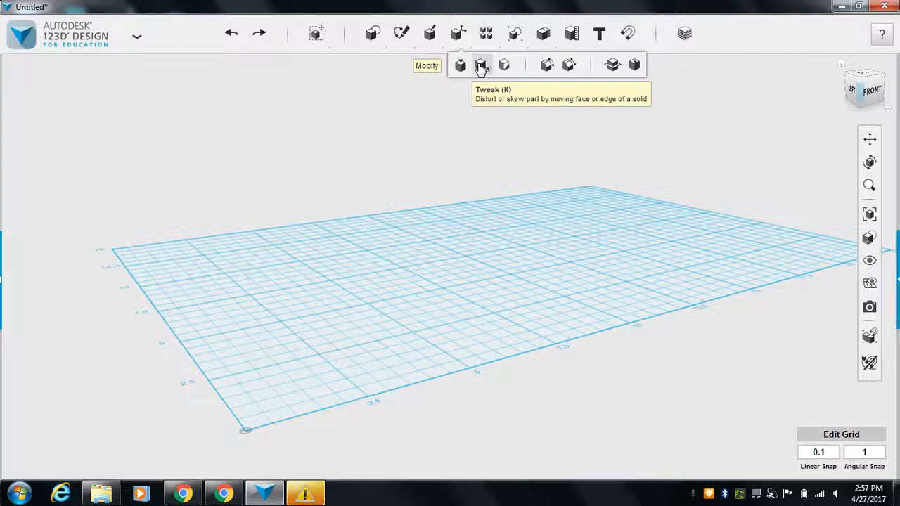
mouse_move(503, 65)
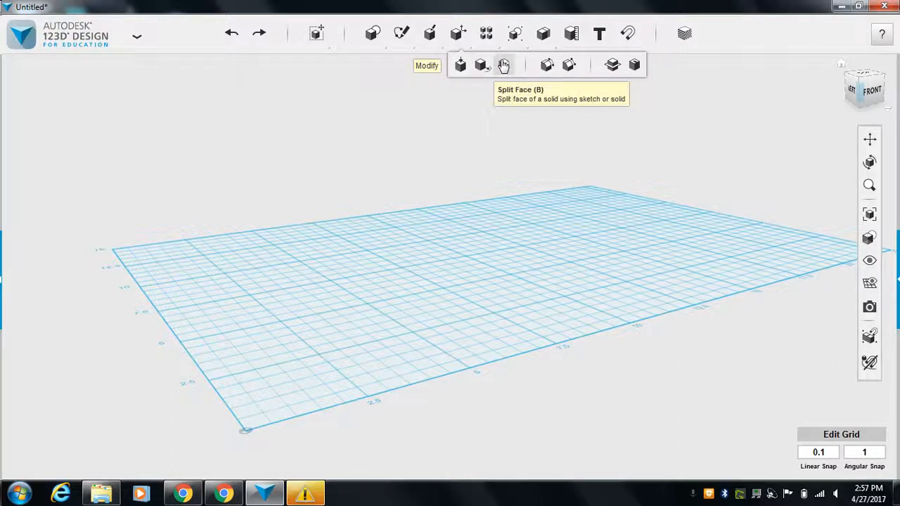
mouse_move(546, 65)
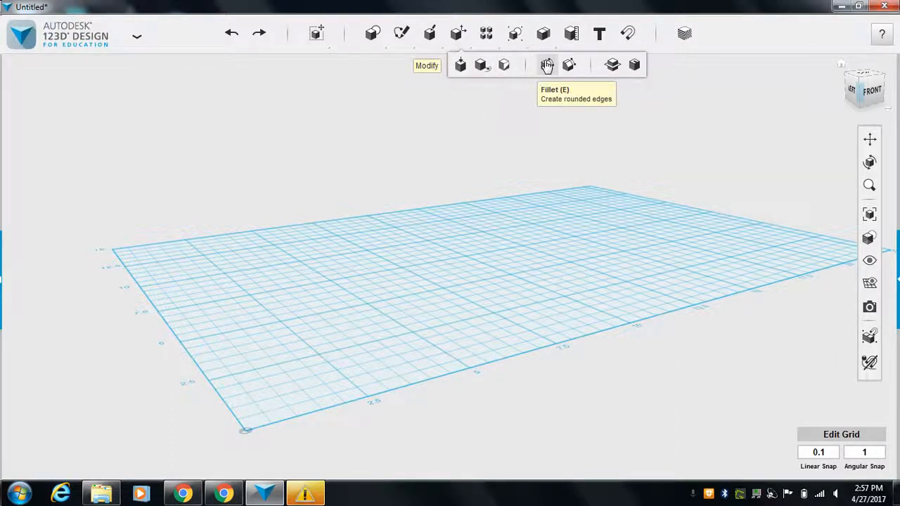
mouse_move(568, 64)
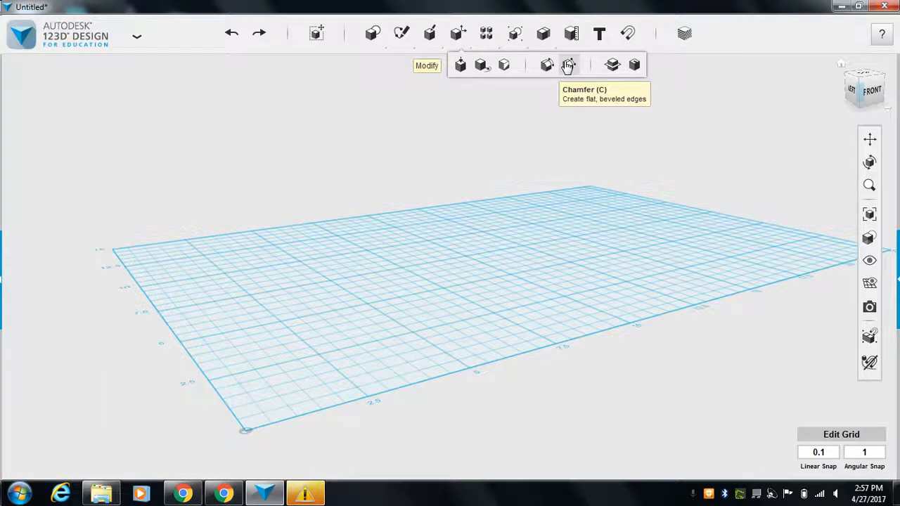
mouse_move(548, 65)
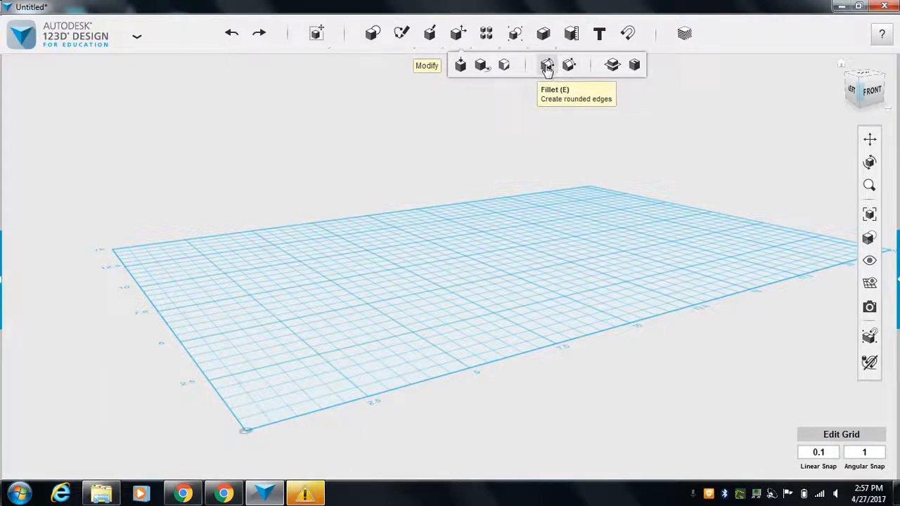
mouse_move(568, 65)
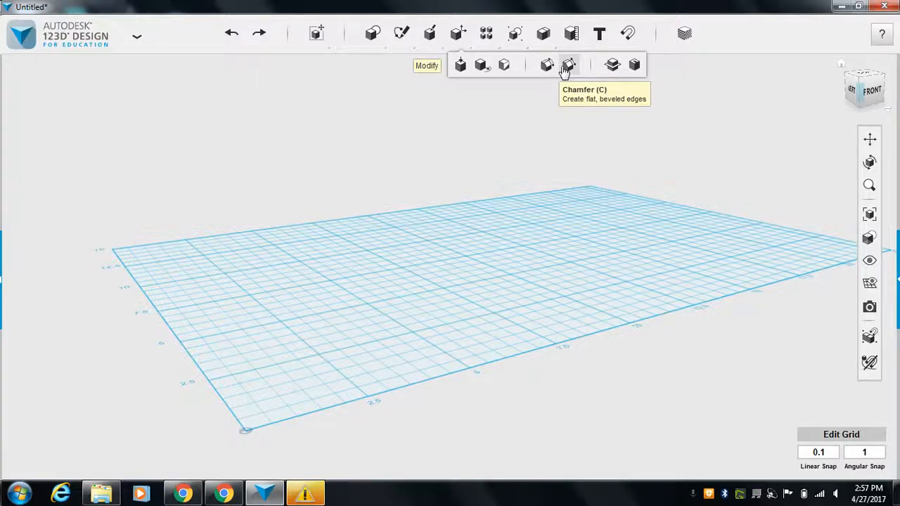
left_click(372, 33)
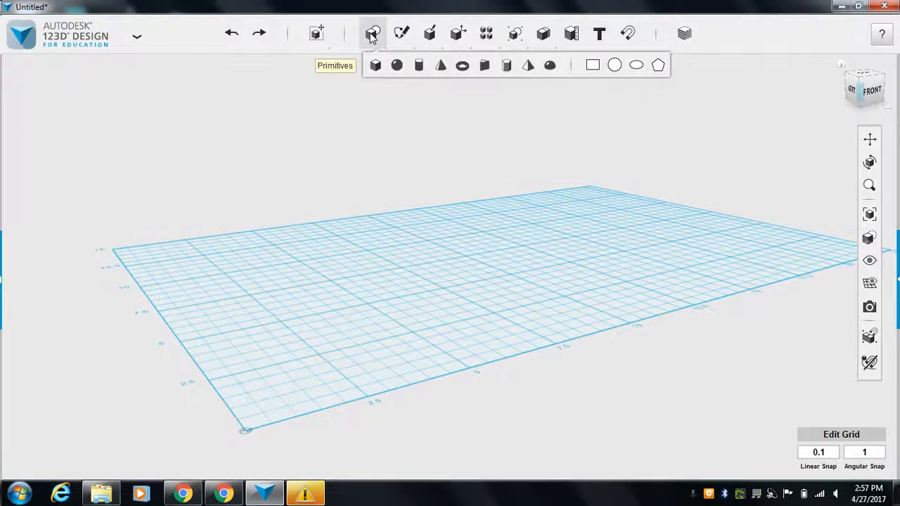
mouse_move(375, 64)
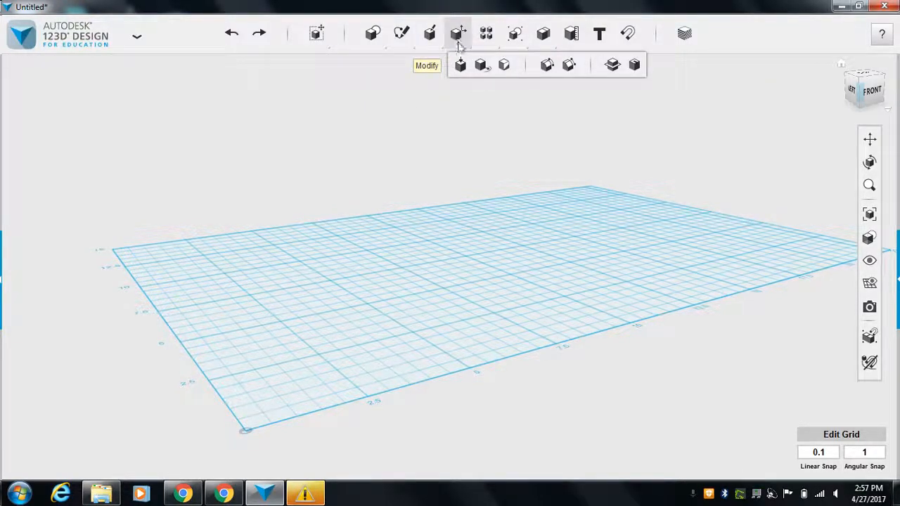
mouse_move(568, 64)
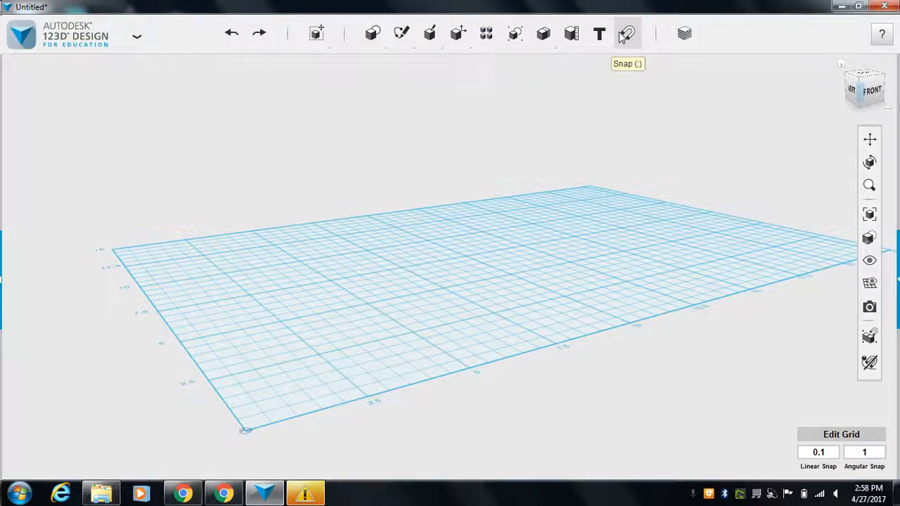
mouse_move(571, 33)
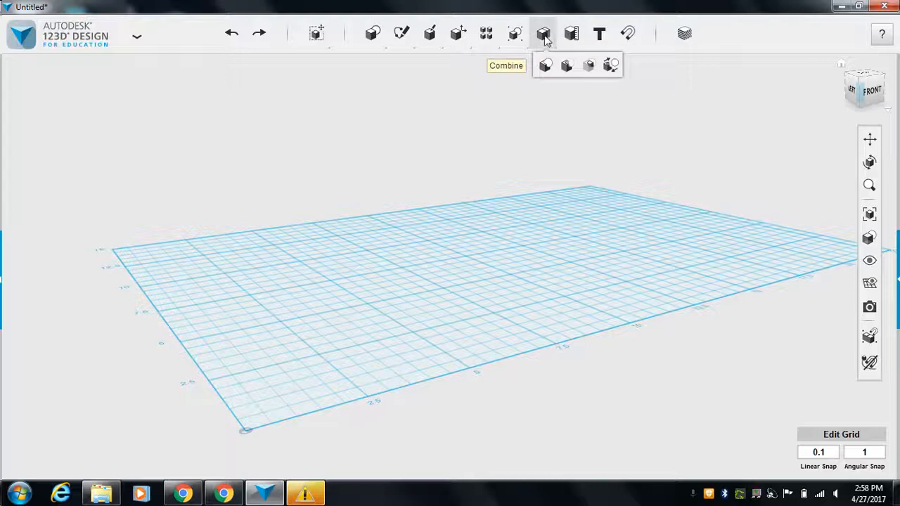
mouse_move(558, 65)
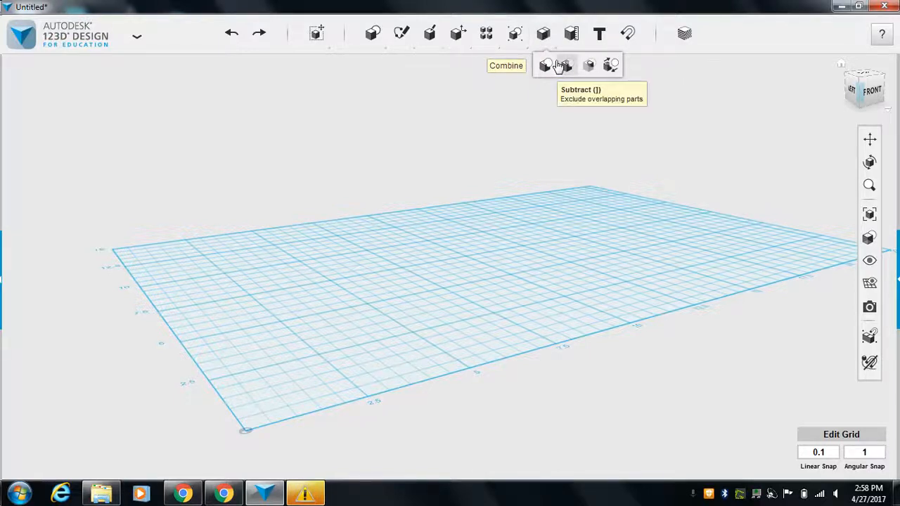
mouse_move(565, 70)
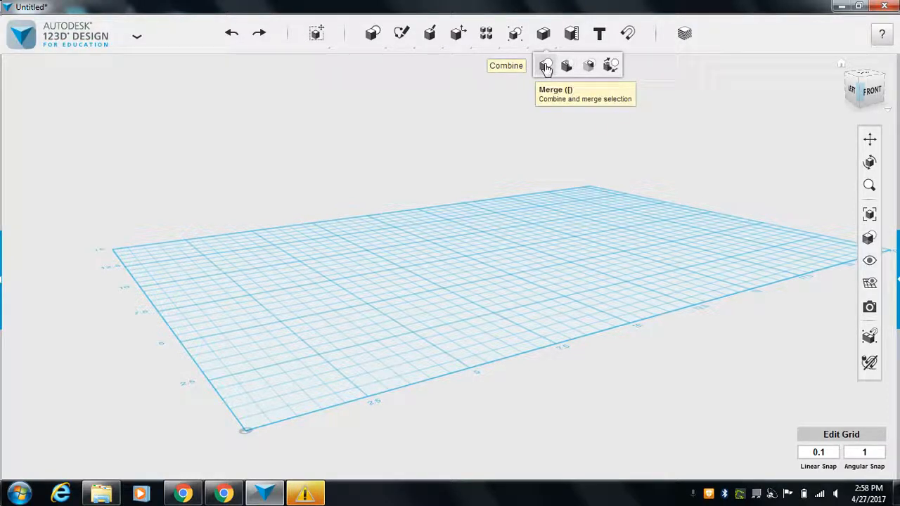
mouse_move(565, 65)
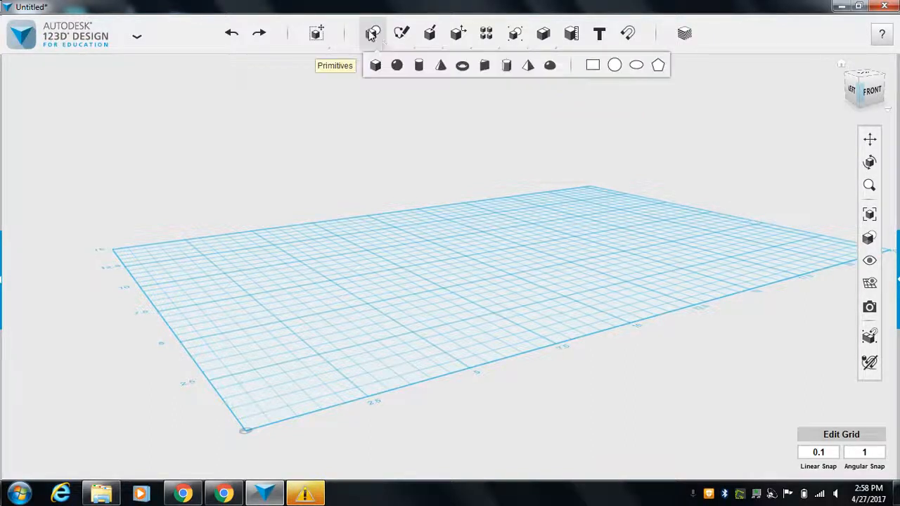
mouse_move(397, 64)
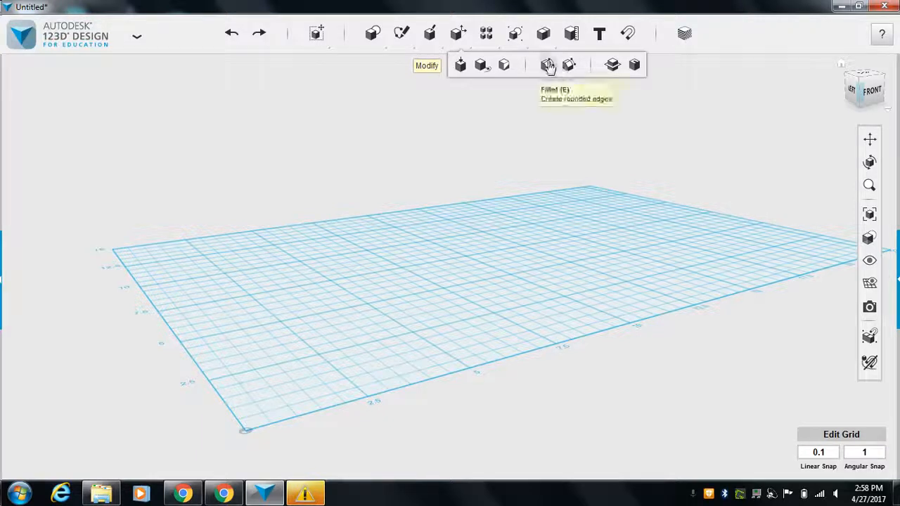
mouse_move(543, 33)
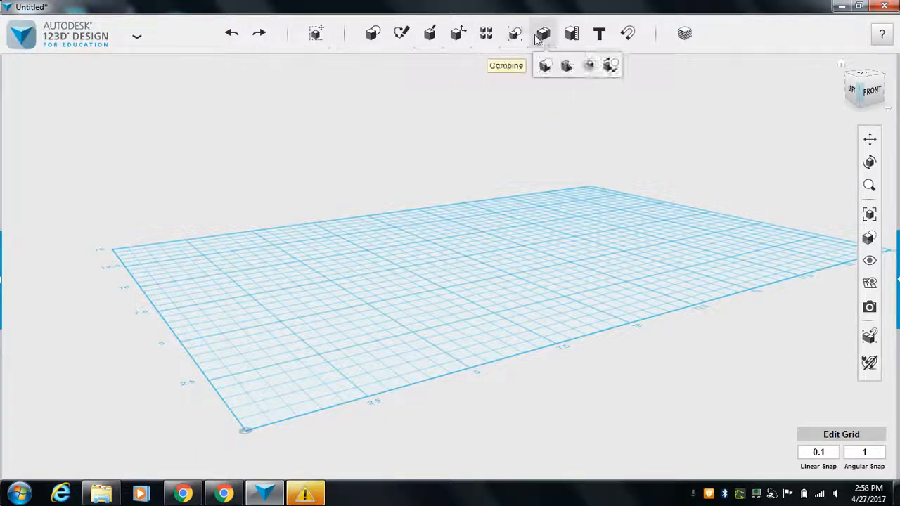
mouse_move(565, 65)
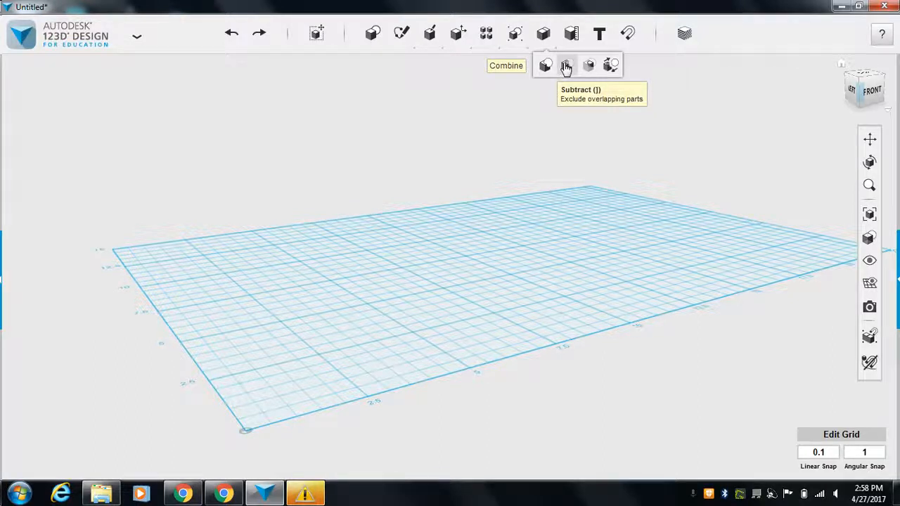
mouse_move(545, 65)
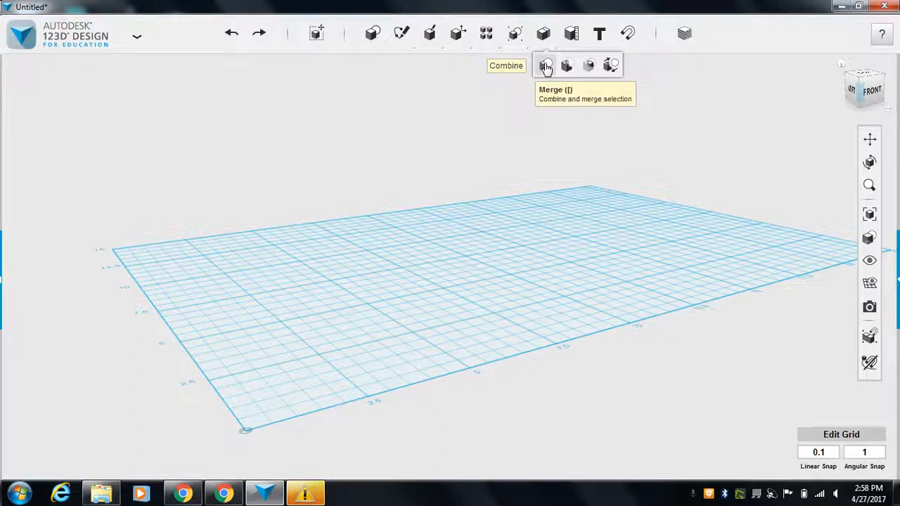
mouse_move(588, 65)
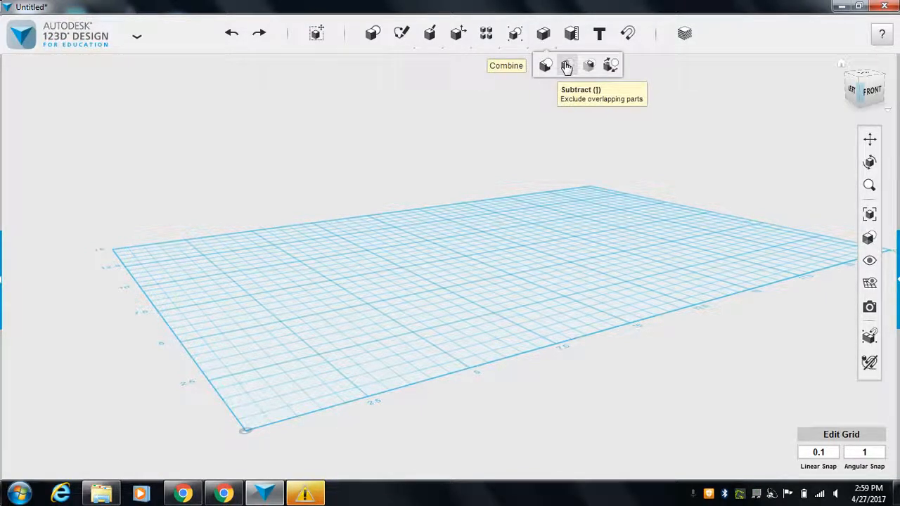
mouse_move(545, 66)
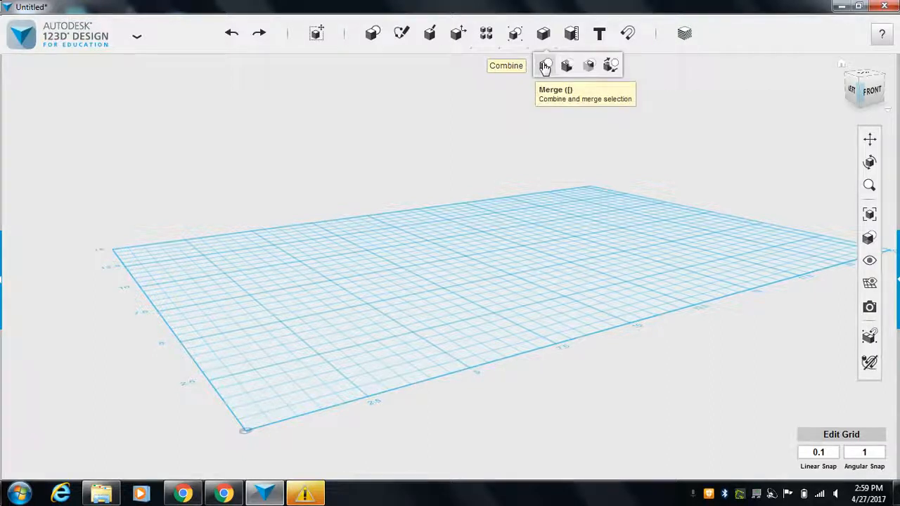